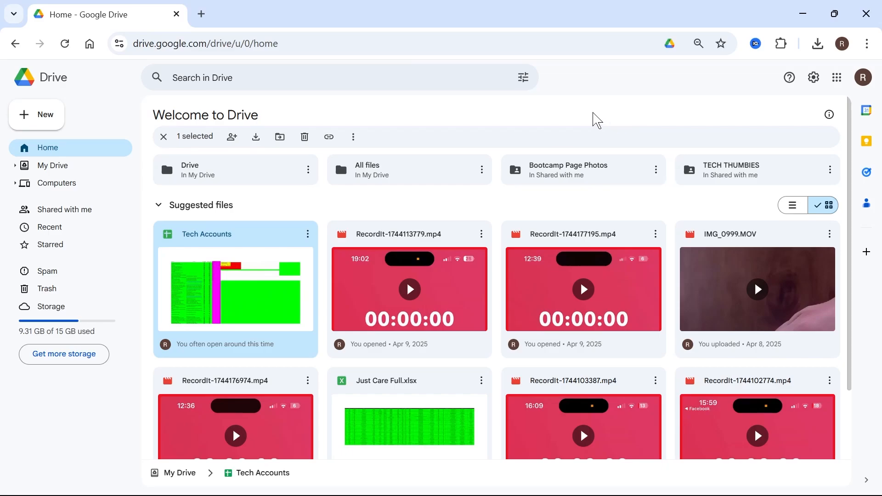
mouse_move(609, 96)
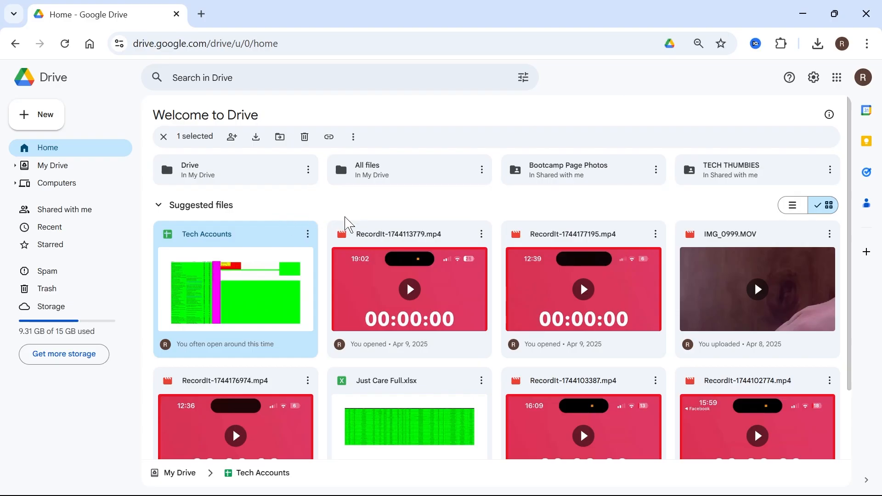
mouse_move(371, 209)
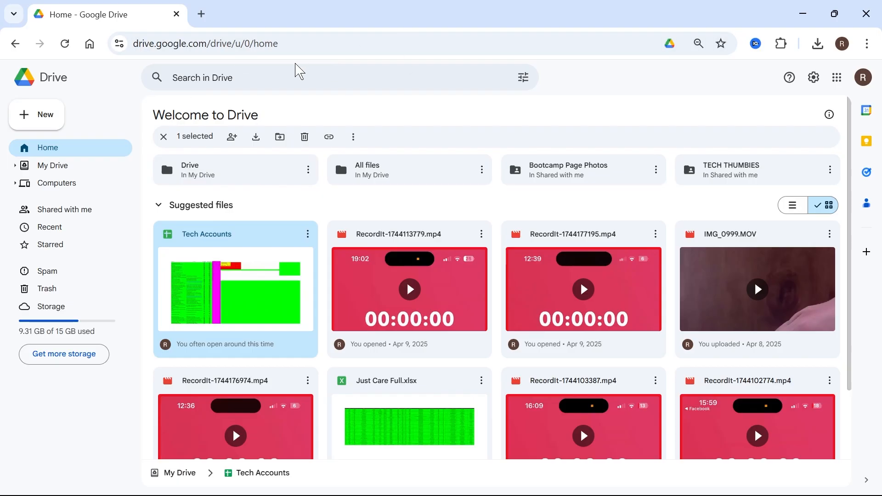
Start a new folder from the New menu and begin naming it, entering 'z'
left_click(37, 115)
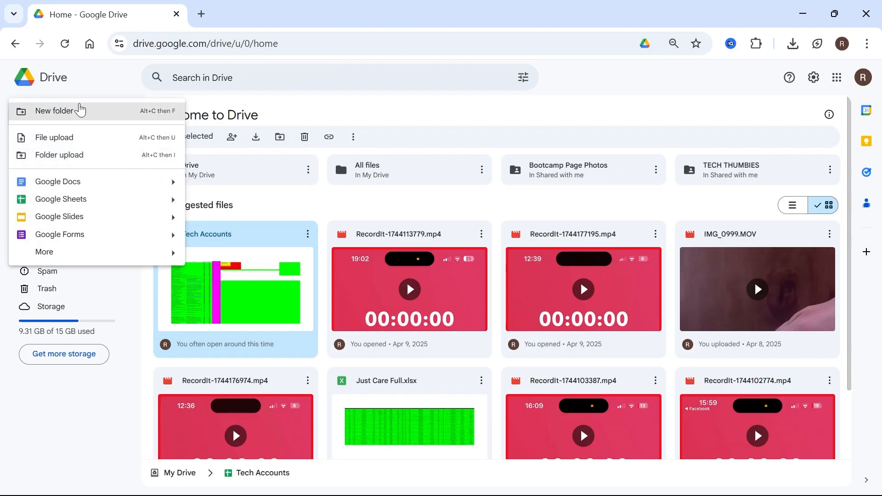
left_click(55, 111)
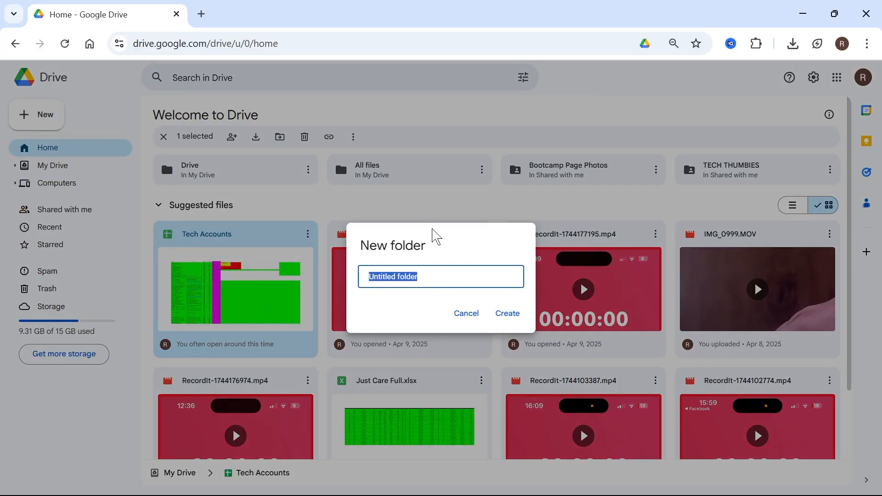
type("z")
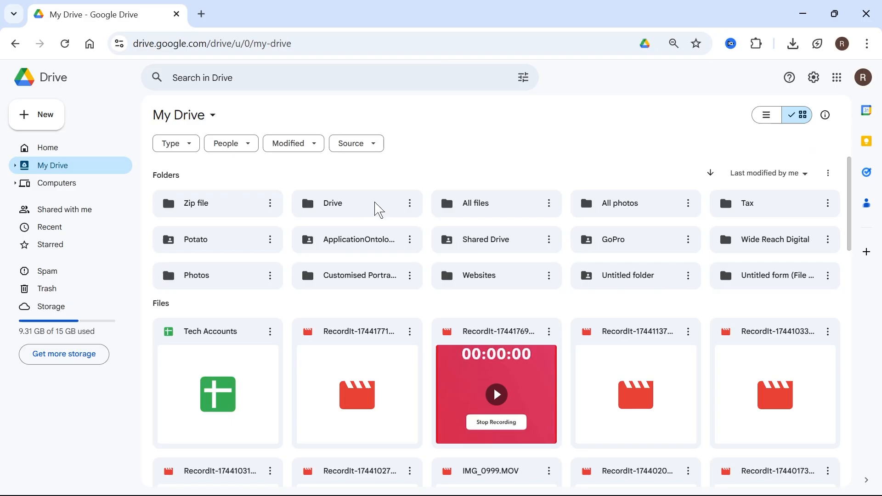
left_click(217, 203)
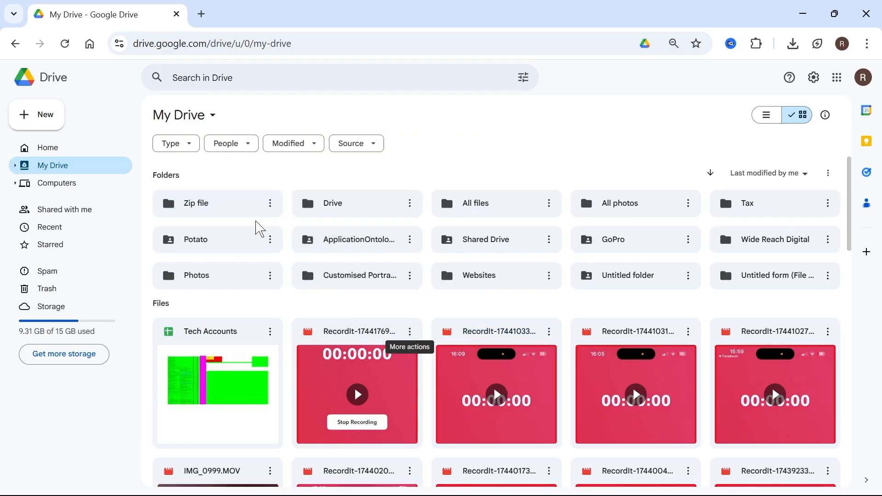
mouse_move(225, 205)
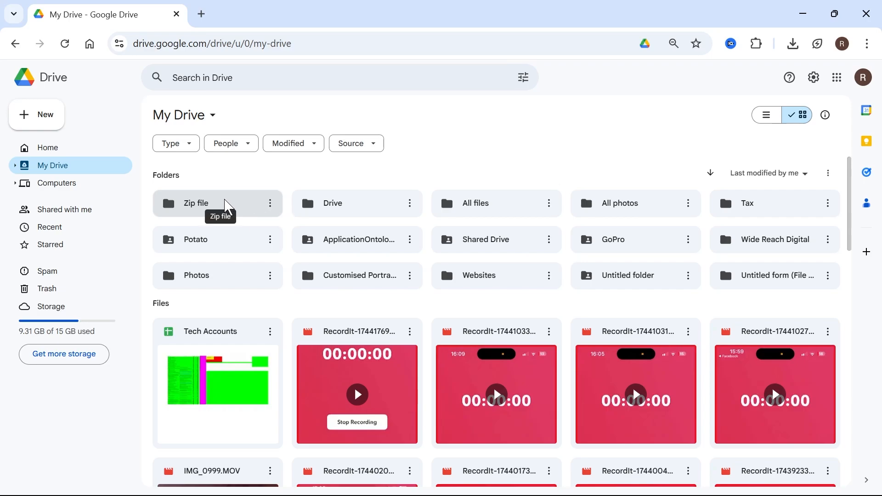
mouse_move(236, 207)
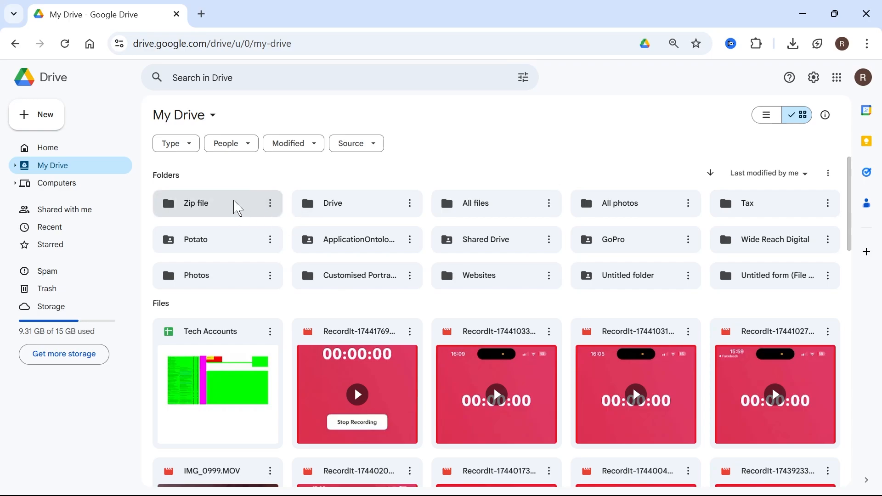
mouse_move(211, 216)
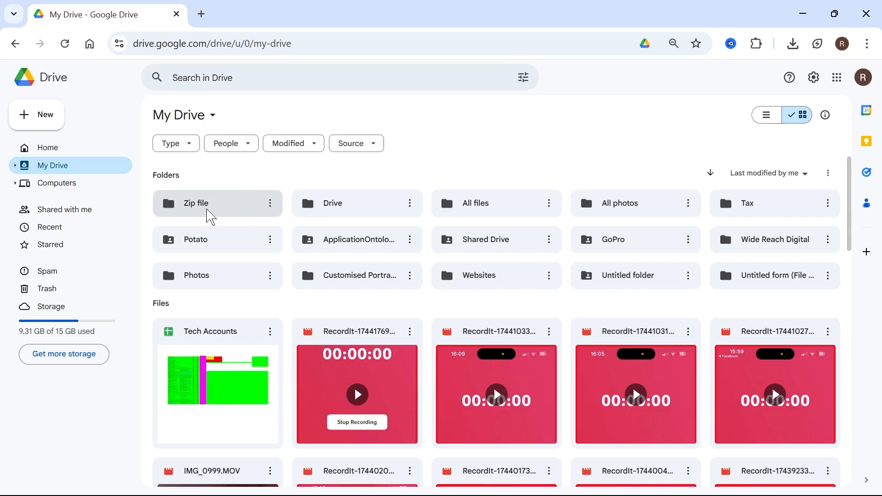
Download the Zip file folder as a zipped archive and check its progress in Chrome's downloads panel
right_click(217, 203)
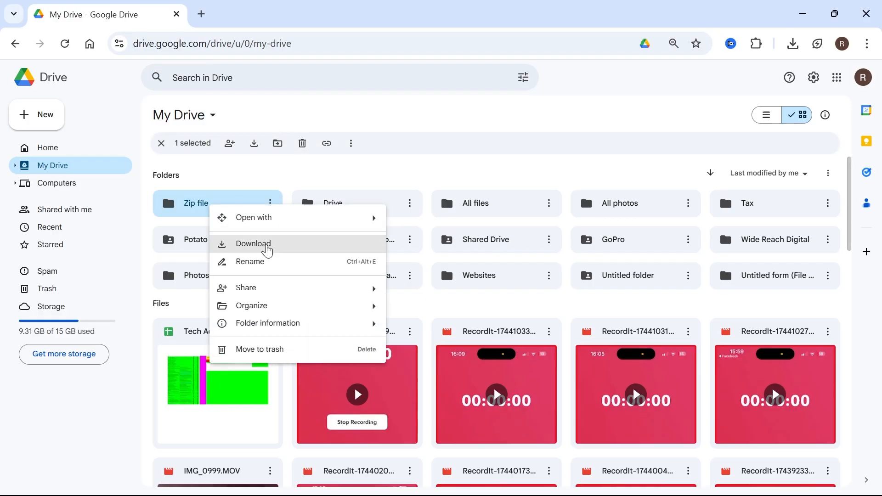
left_click(254, 244)
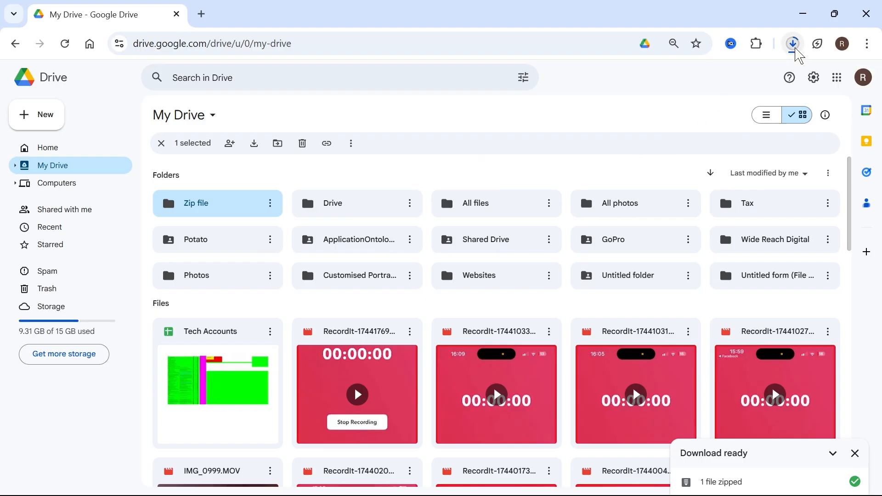
left_click(793, 43)
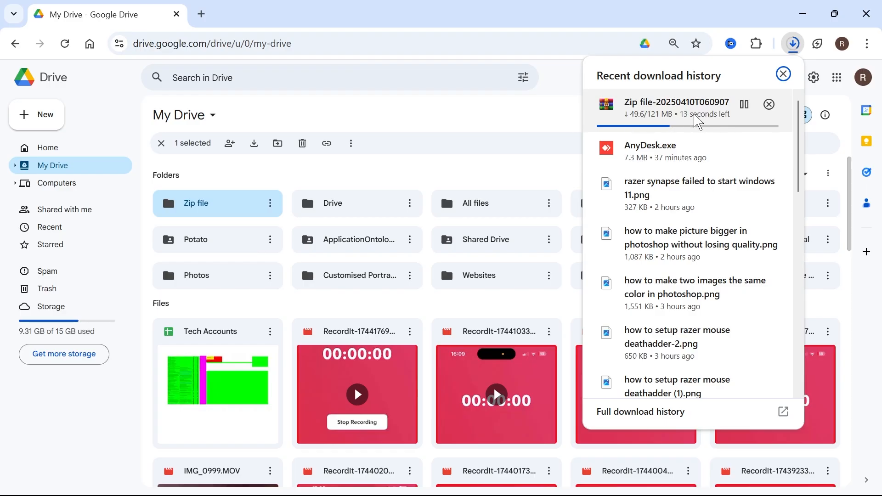
left_click(783, 73)
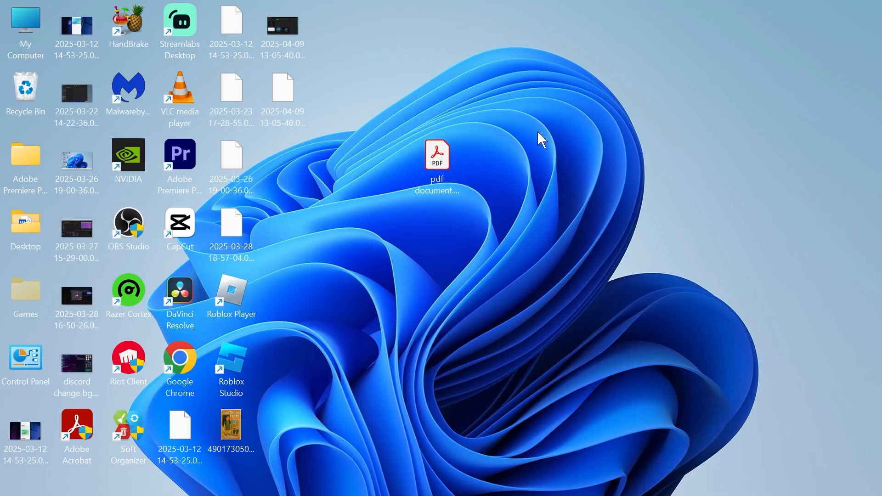
mouse_move(572, 175)
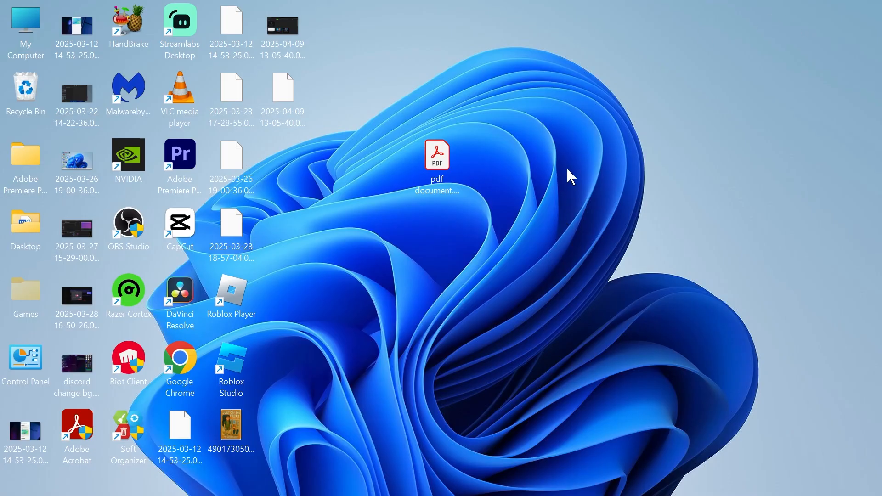
Create a new WinRAR ZIP archive on the desktop from the New menu
left_click(659, 281)
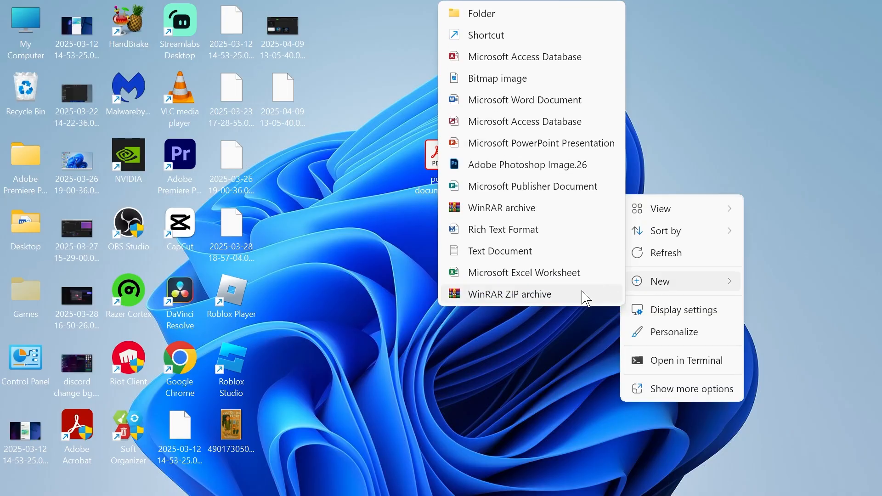
left_click(509, 294)
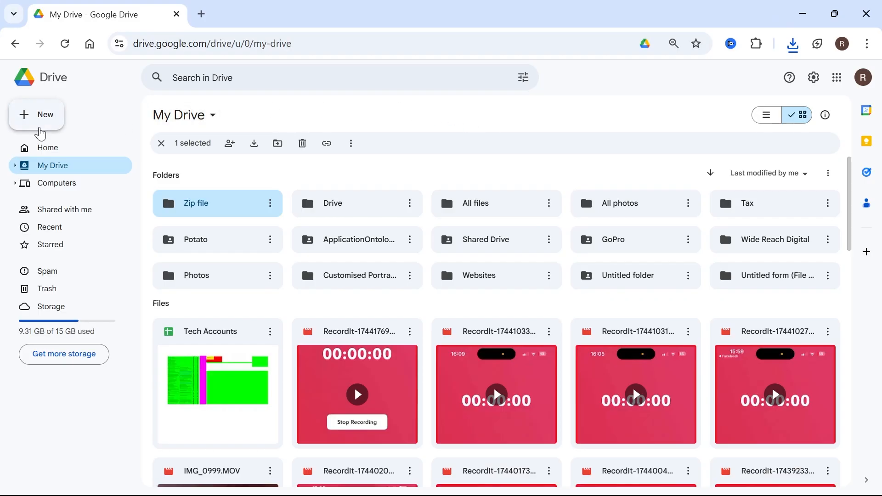
Upload Zip folder.zip from the Desktop into My Drive via File upload
left_click(36, 115)
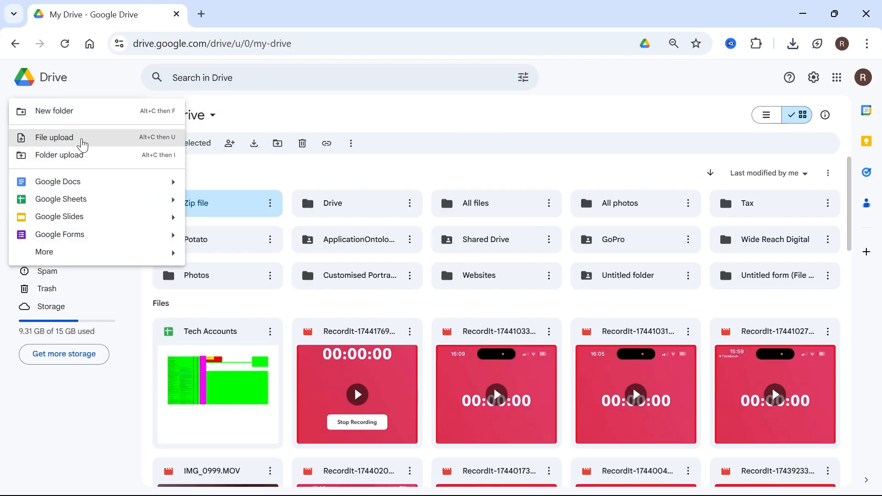
left_click(54, 137)
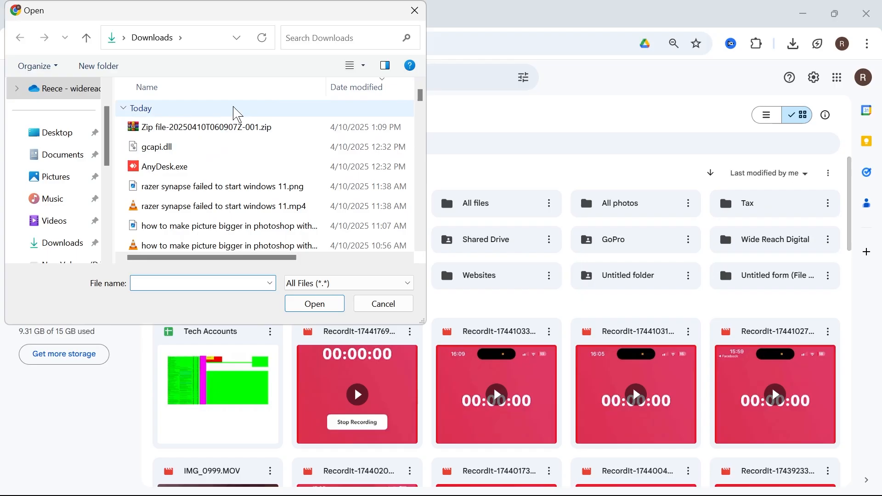
left_click(56, 132)
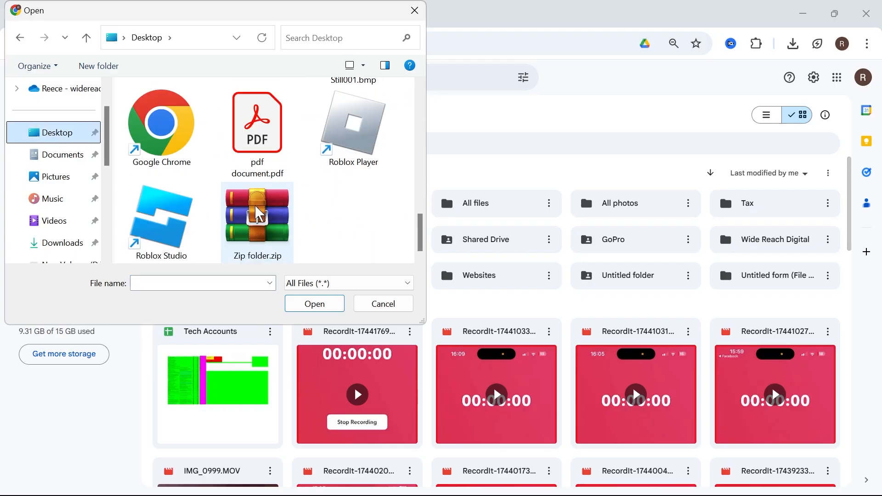
left_click(383, 304)
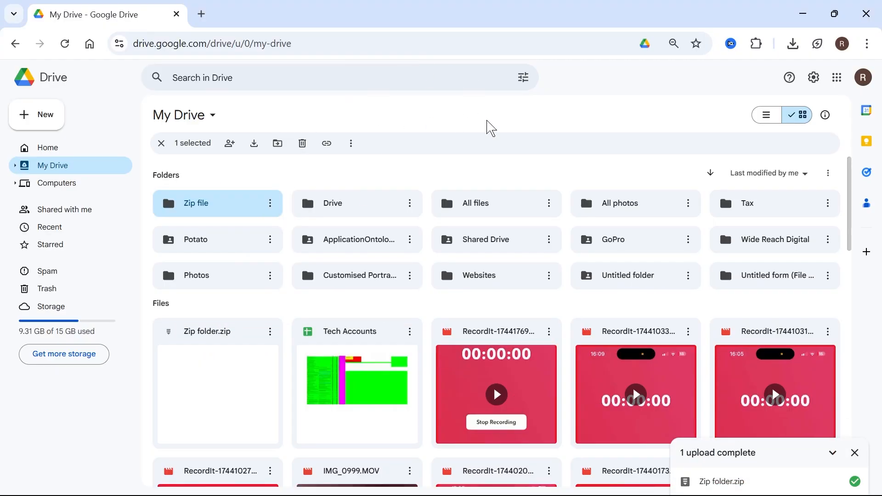
mouse_move(526, 122)
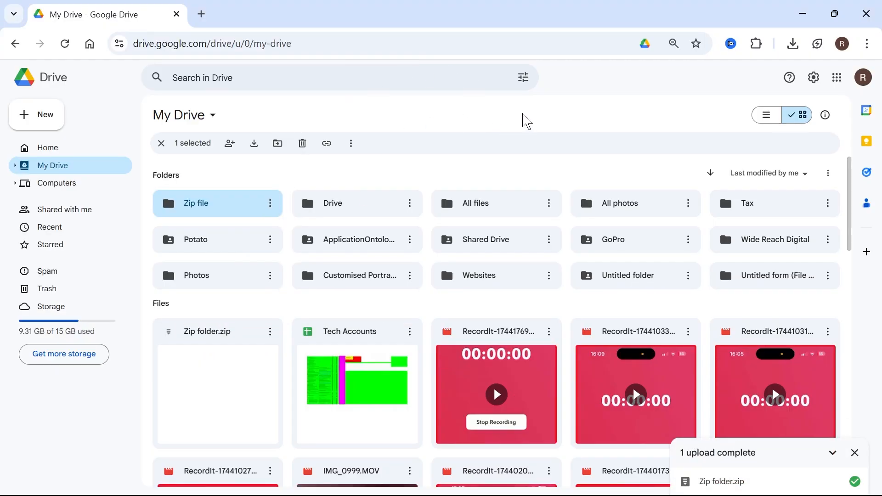